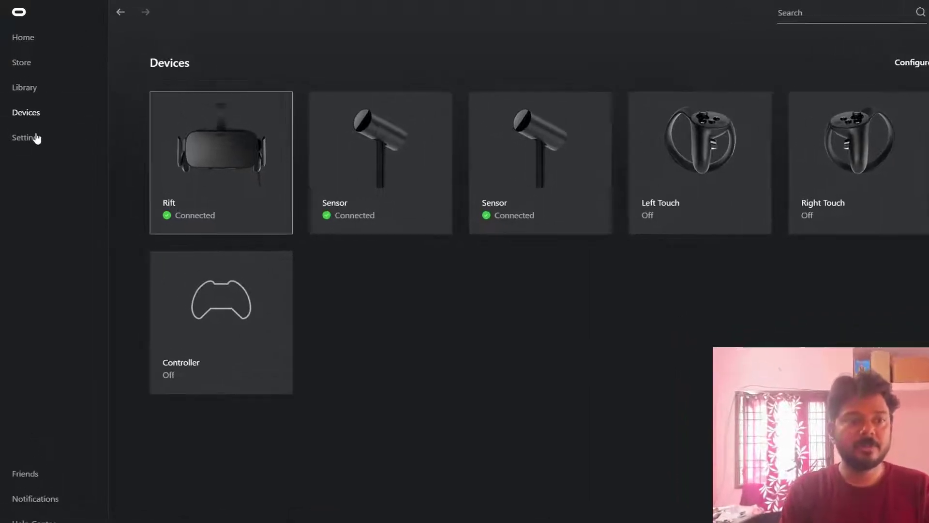
Switch from the devices overview to the Settings Account tab.
click(27, 137)
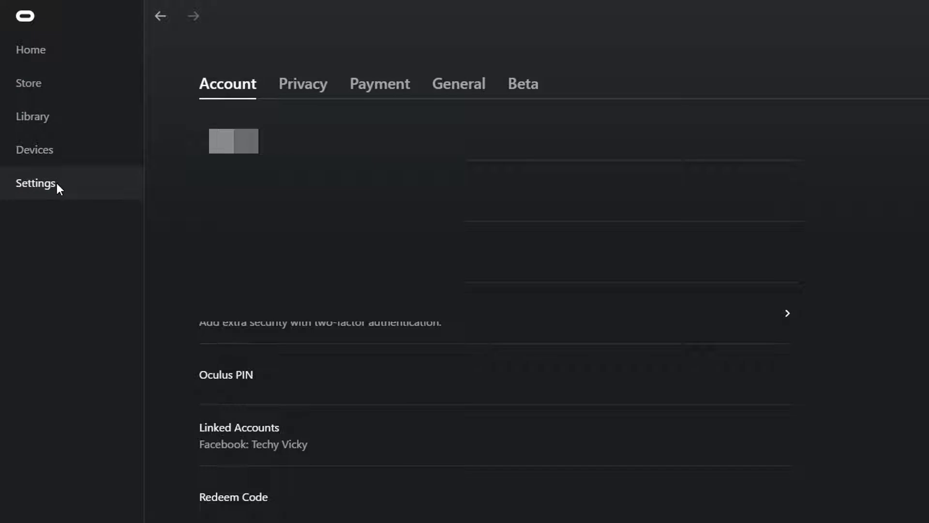
mouse_move(436, 93)
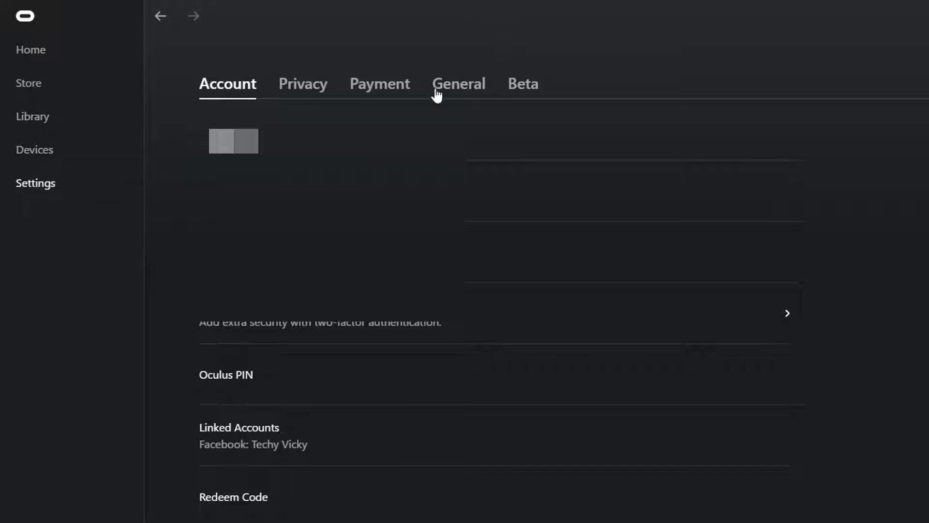
Go through General to the Beta tab and request Restart Oculus.
click(458, 84)
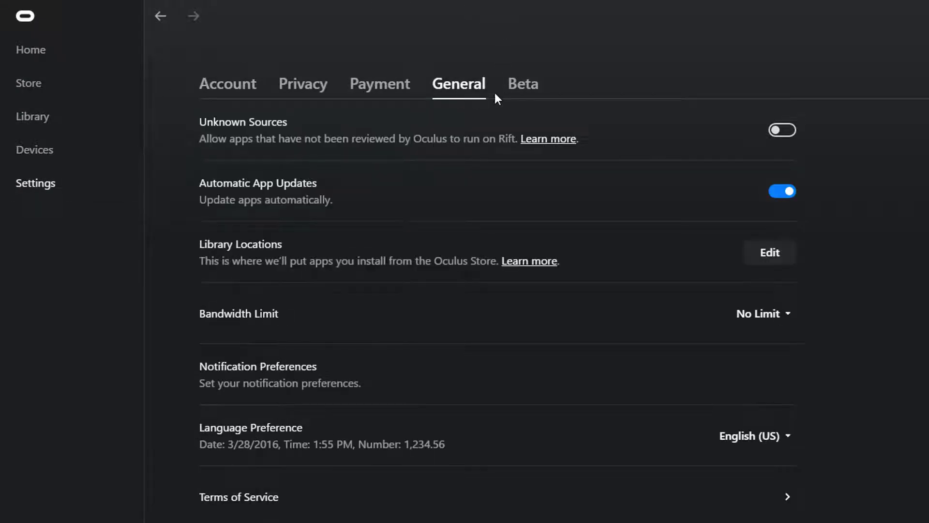
click(522, 84)
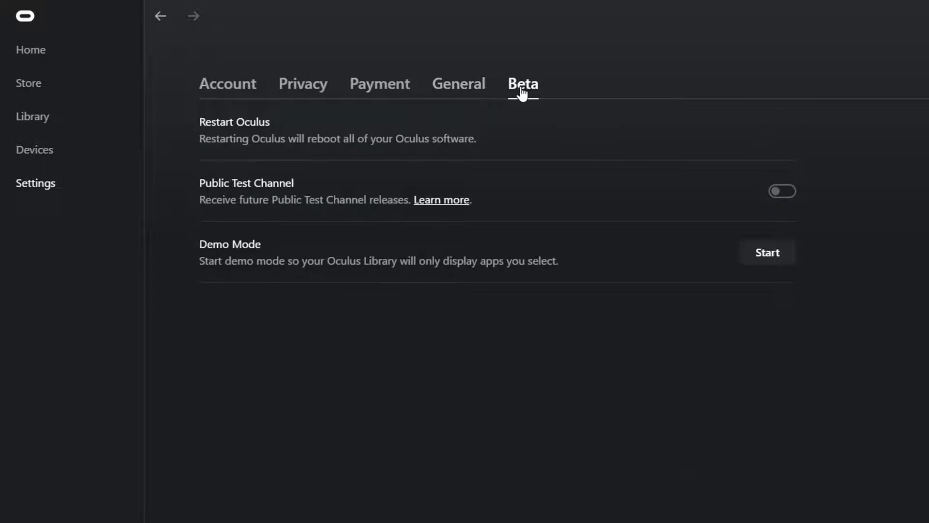
mouse_move(309, 164)
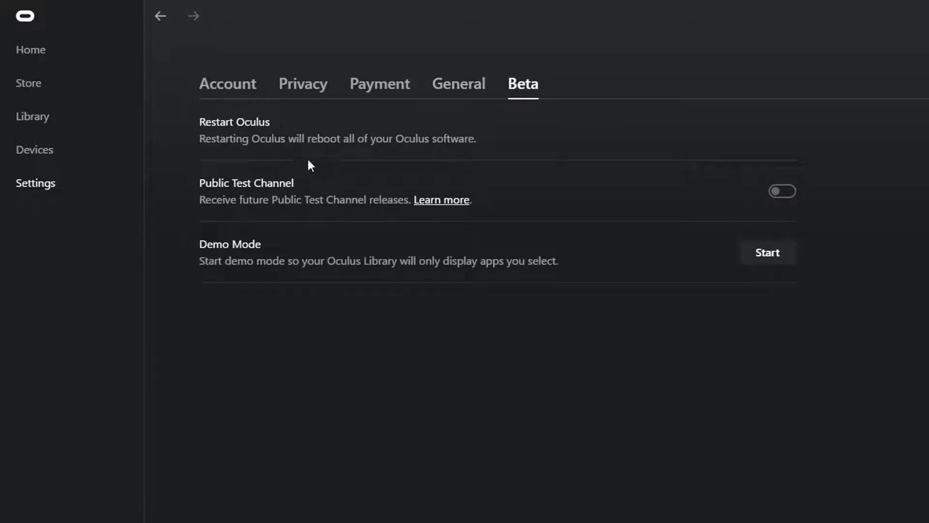
mouse_move(245, 124)
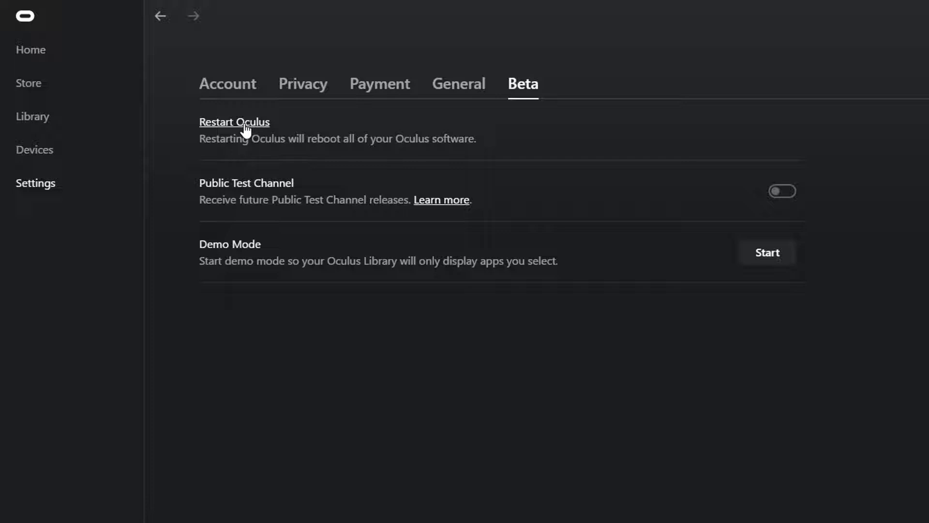
mouse_move(340, 157)
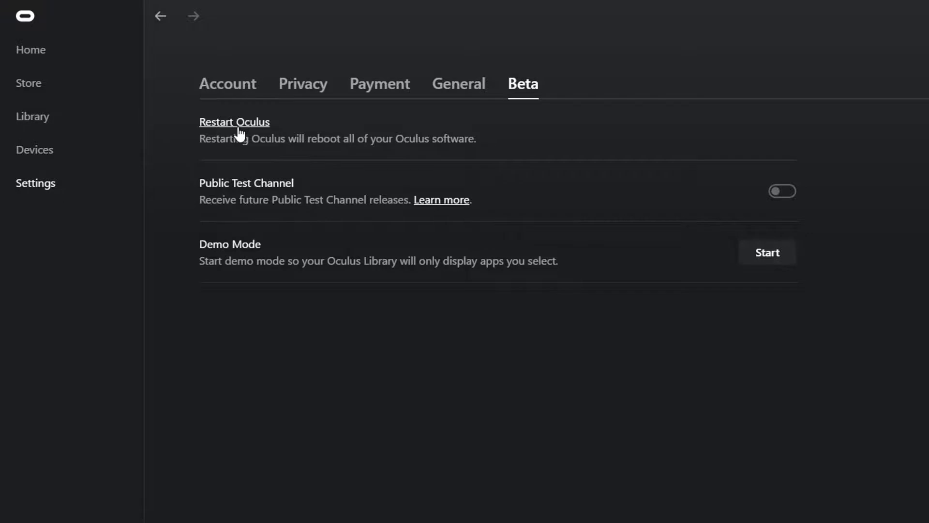
click(234, 121)
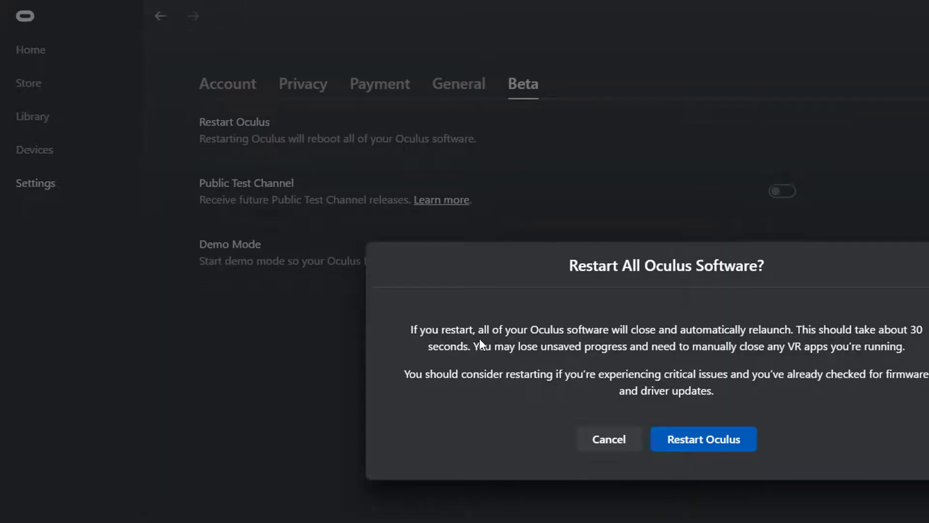